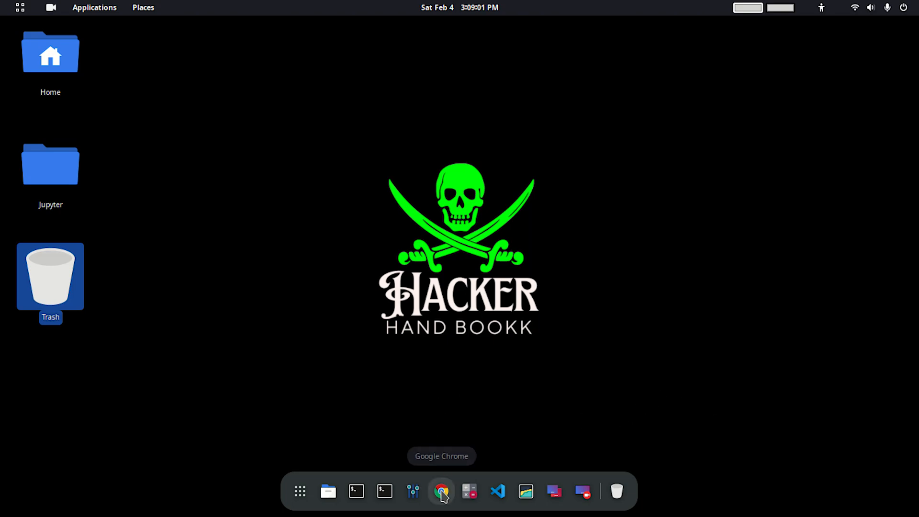
Copy the Playground's Python completion snippet via View code, then bring up a terminal
{"action": "left_click", "coordinate": [441, 491]}
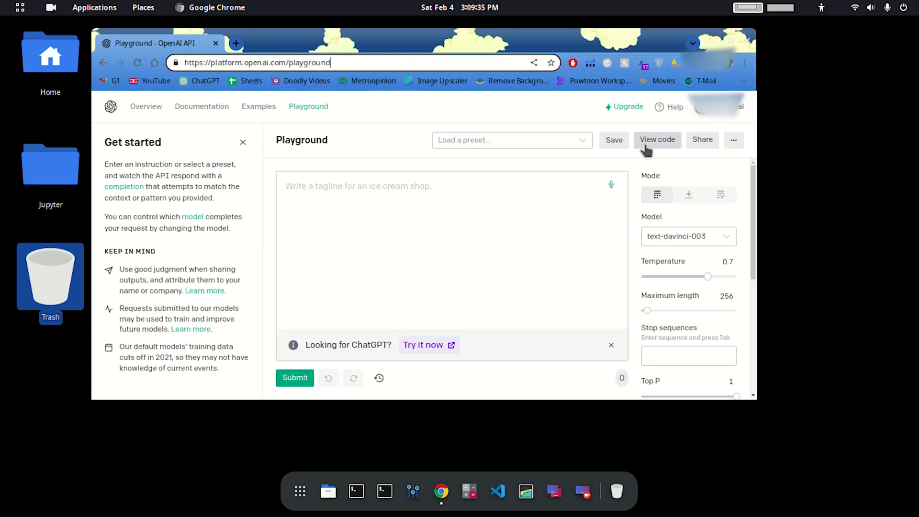
{"action": "left_click", "coordinate": [657, 139]}
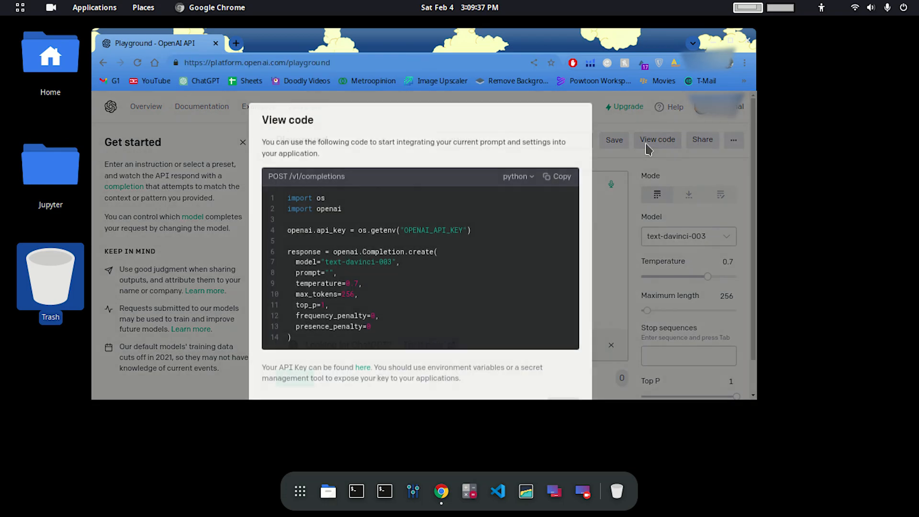
{"action": "left_click", "coordinate": [558, 176]}
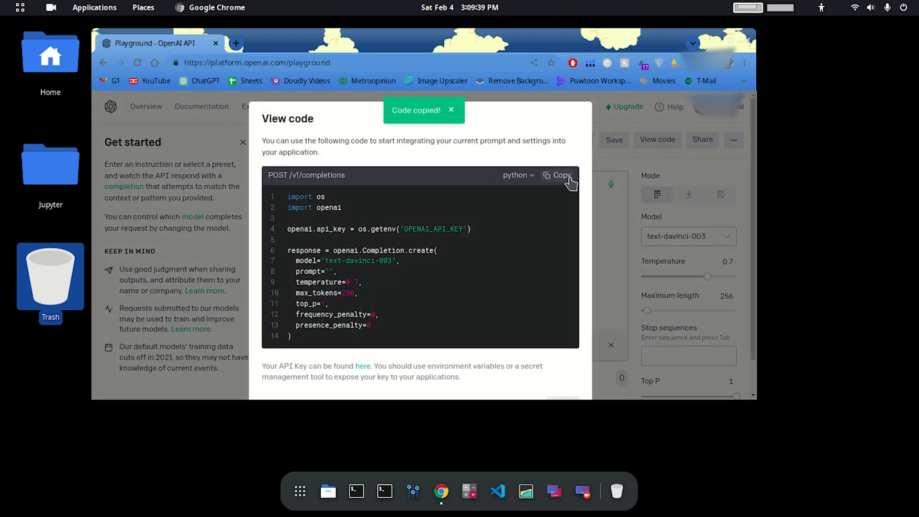
{"action": "left_click", "coordinate": [356, 490]}
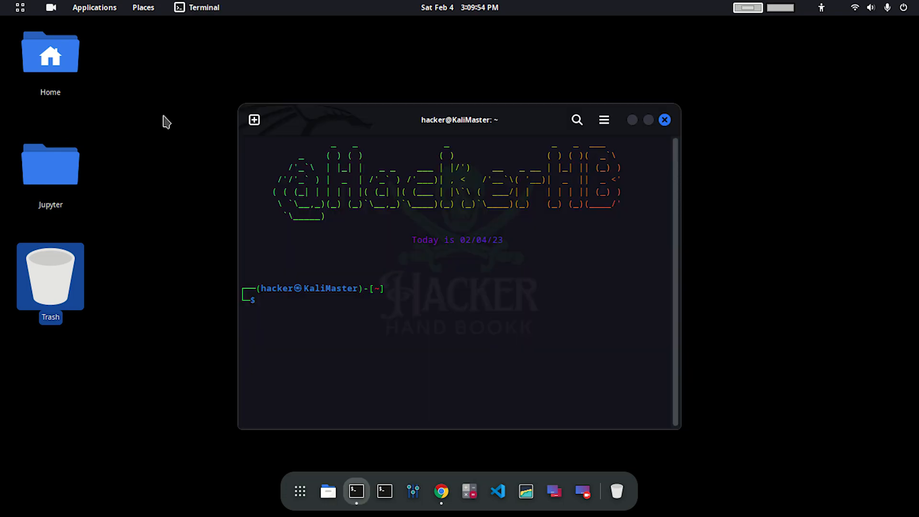
Create a ChatGPT folder with an empty ChatGPT.py and open it with the code command
{"action": "type", "text": "mkdir ChatGPT"}
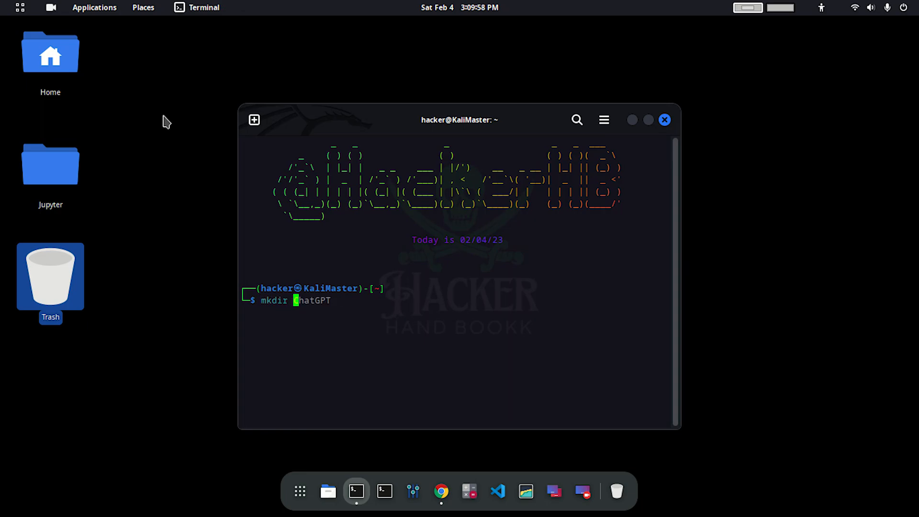
{"action": "type", "text": "cd ChatGPT"}
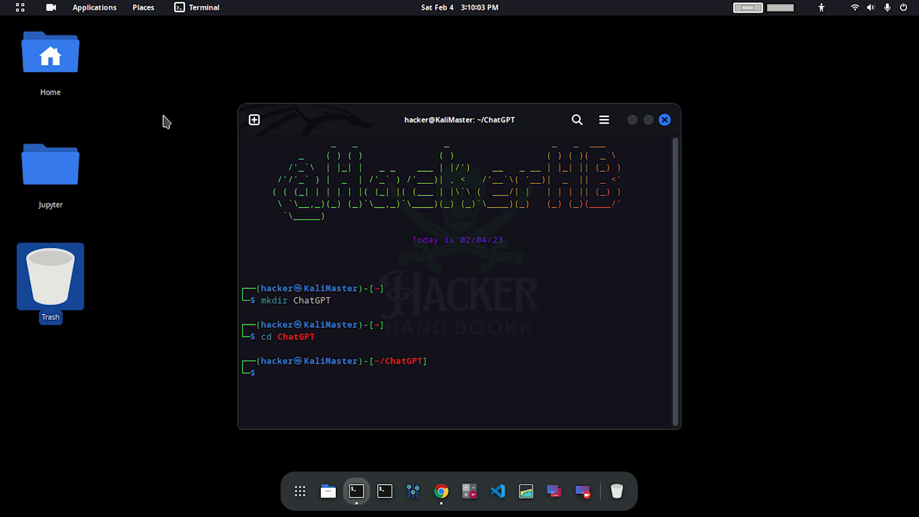
{"action": "type", "text": "touch ChatGPT.py"}
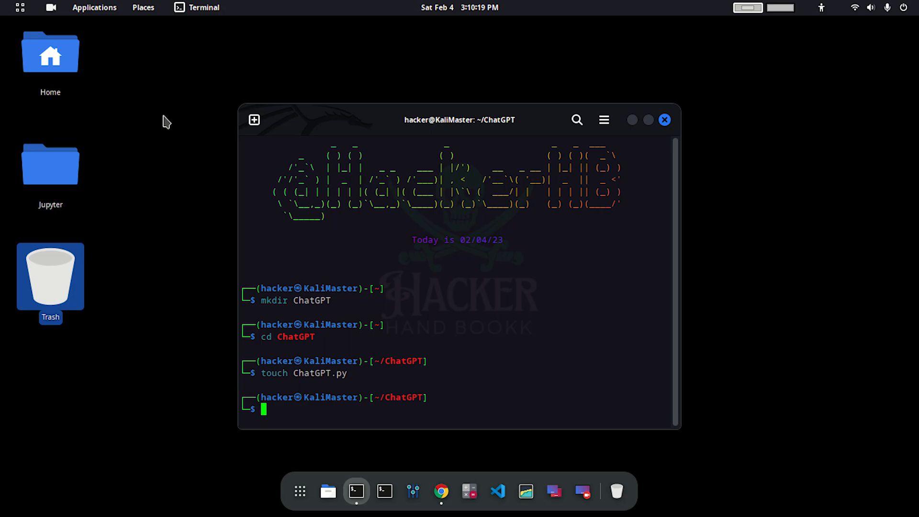
{"action": "type", "text": "code ChatGPT.py"}
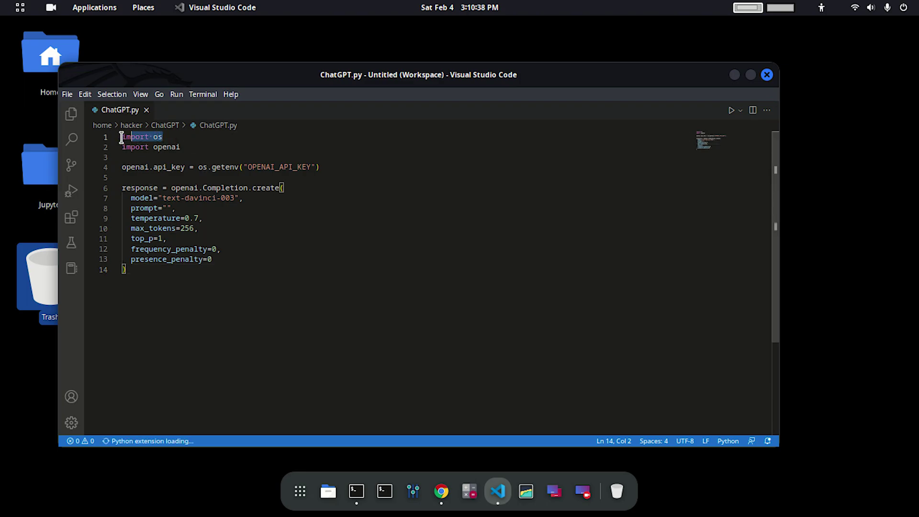
Remove the unneeded import os line from the pasted snippet
{"action": "key", "text": "Delete"}
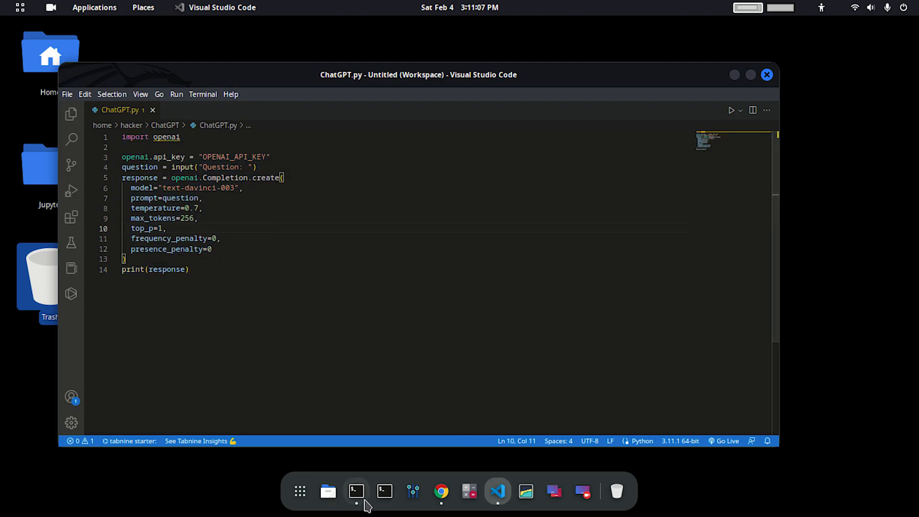
Install the package with pip, run python ChatGPT.py and begin a 'how to' question
{"action": "left_click", "coordinate": [356, 491]}
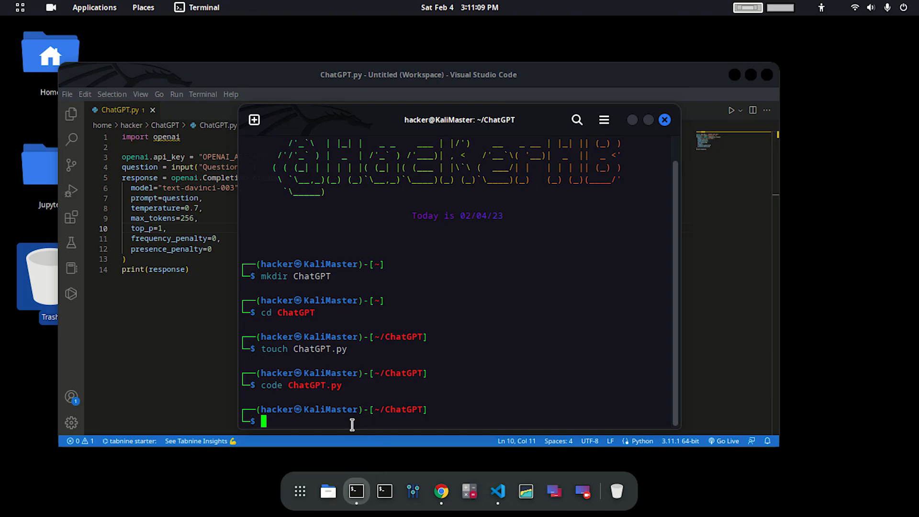
{"action": "type", "text": "pip install django"}
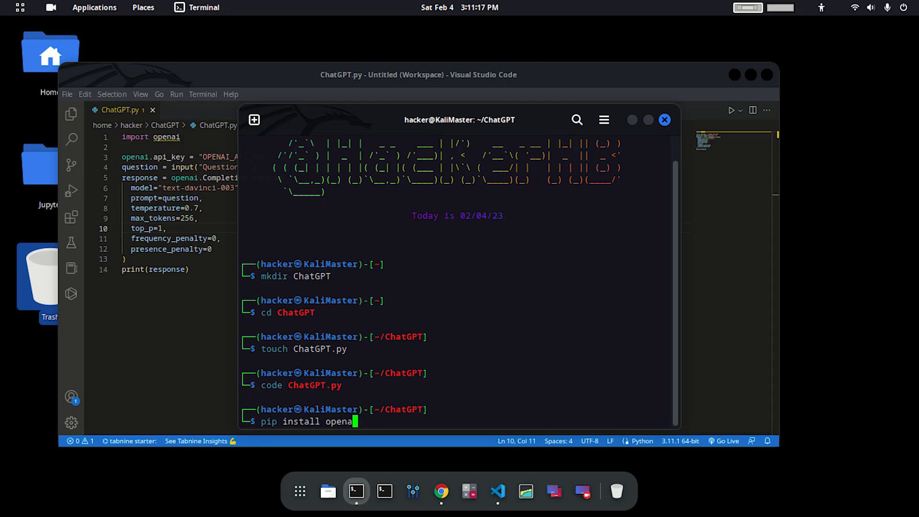
{"action": "type", "text": "python chatGPT.py"}
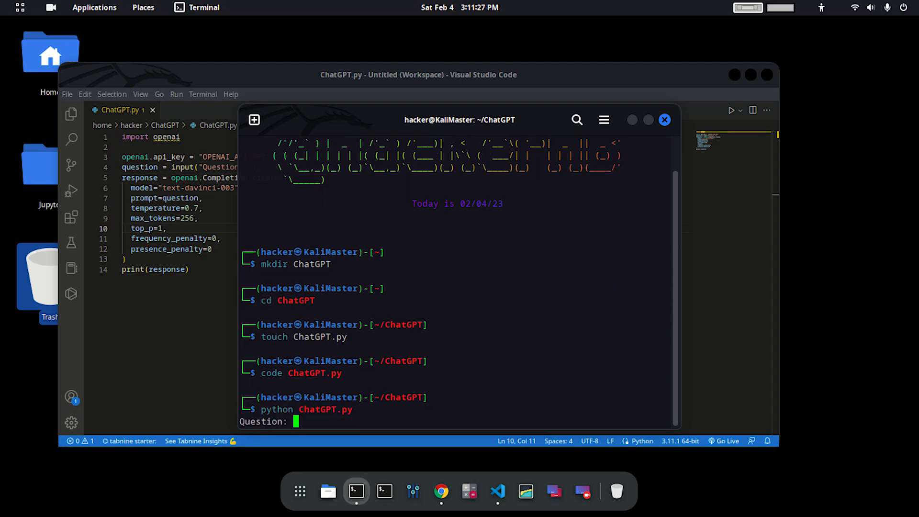
{"action": "type", "text": "how to"}
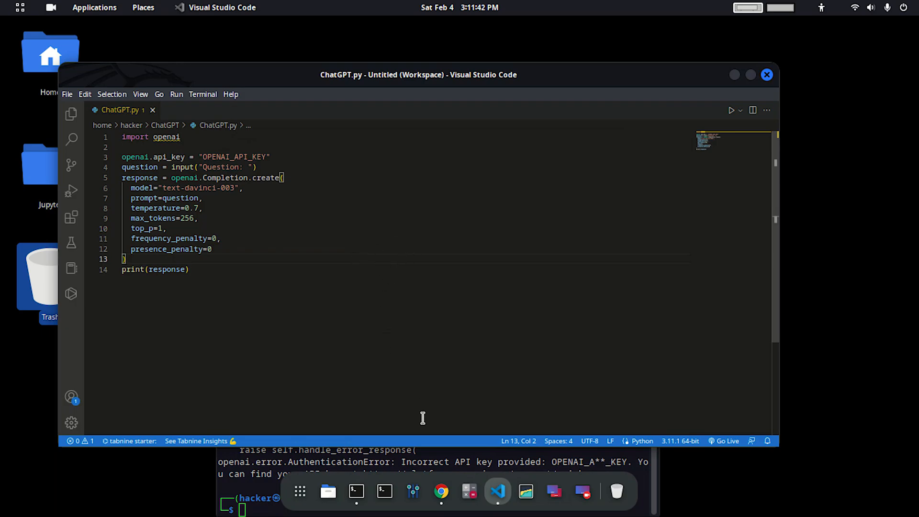
Create a new secret key on the API keys page and paste the sk- key into the api_key line
{"action": "left_click", "coordinate": [441, 492]}
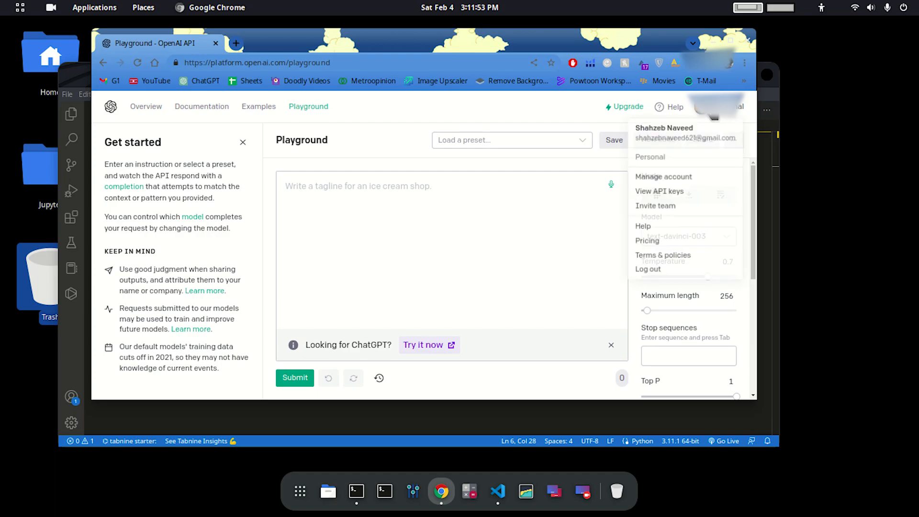
{"action": "left_click", "coordinate": [658, 190]}
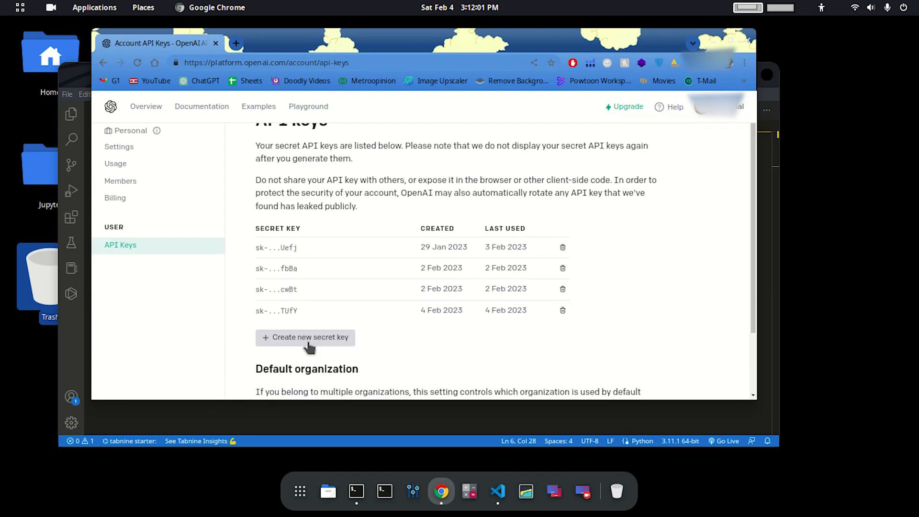
{"action": "left_click", "coordinate": [306, 337]}
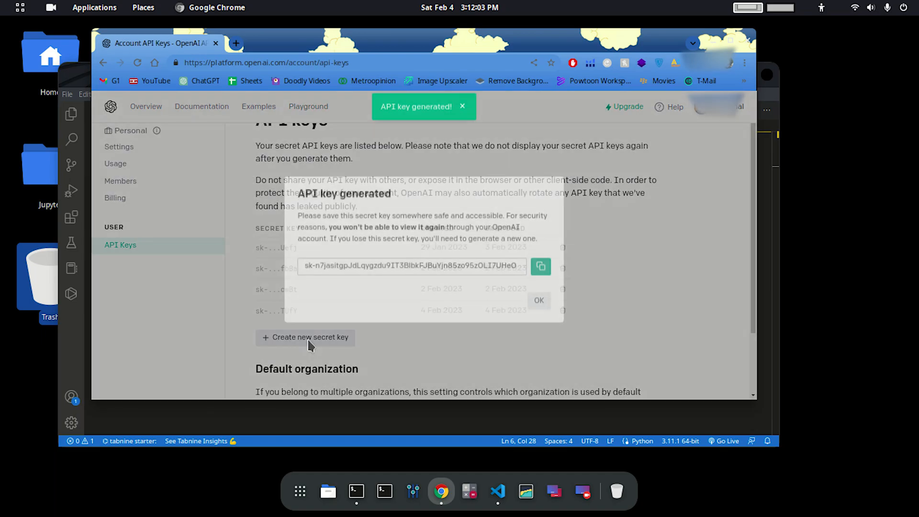
{"action": "left_click", "coordinate": [540, 266]}
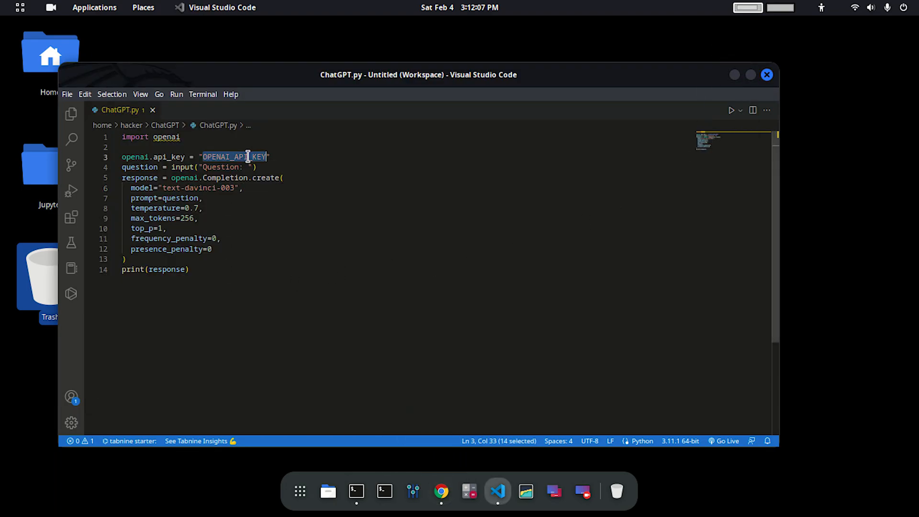
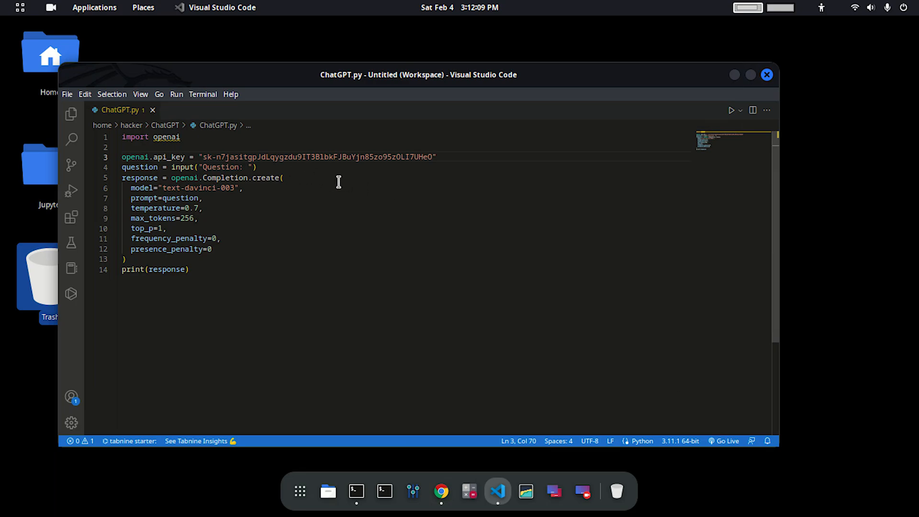
{"action": "left_click", "coordinate": [357, 491]}
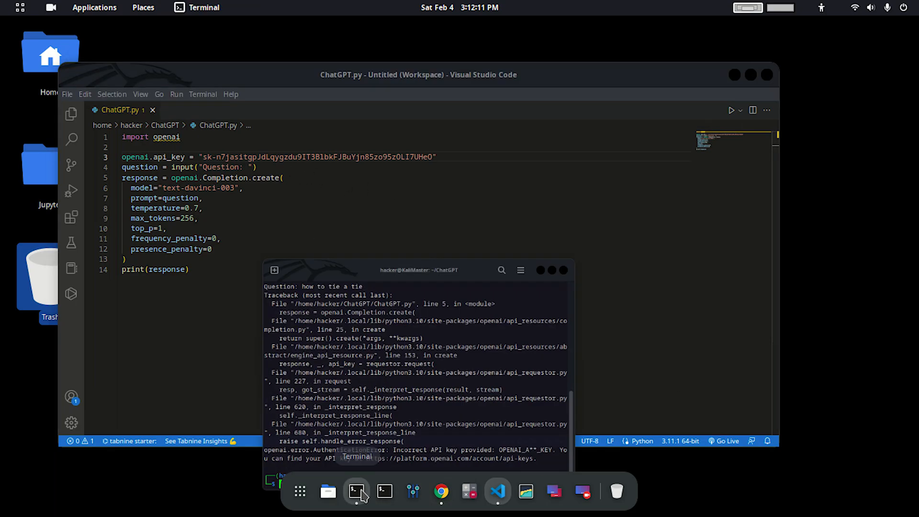
Ask 'how to tie a tie' at the Question prompt and look through the JSON response
{"action": "left_click", "coordinate": [354, 492]}
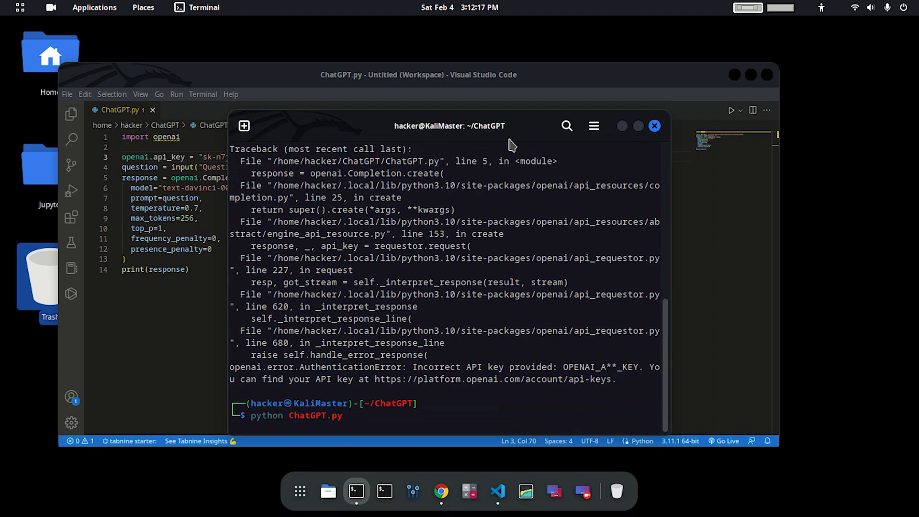
{"action": "type", "text": "how to"}
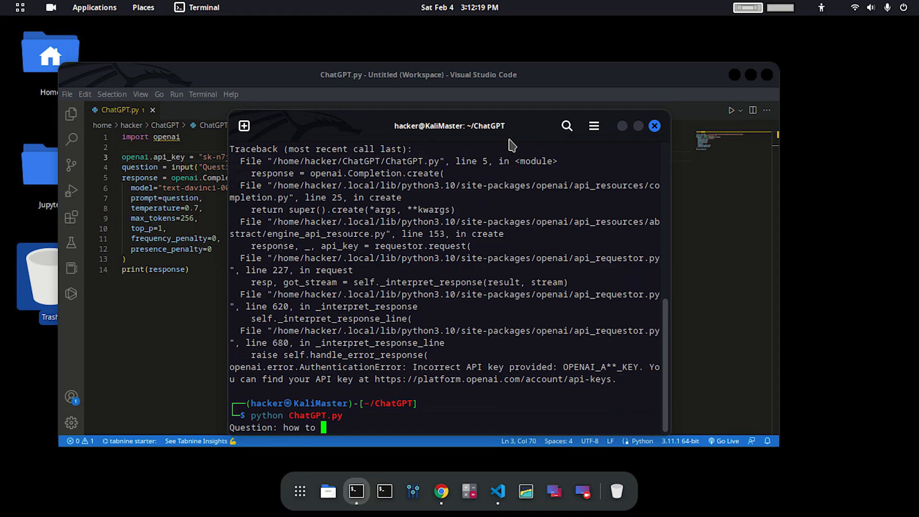
{"action": "type", "text": "tie a tie"}
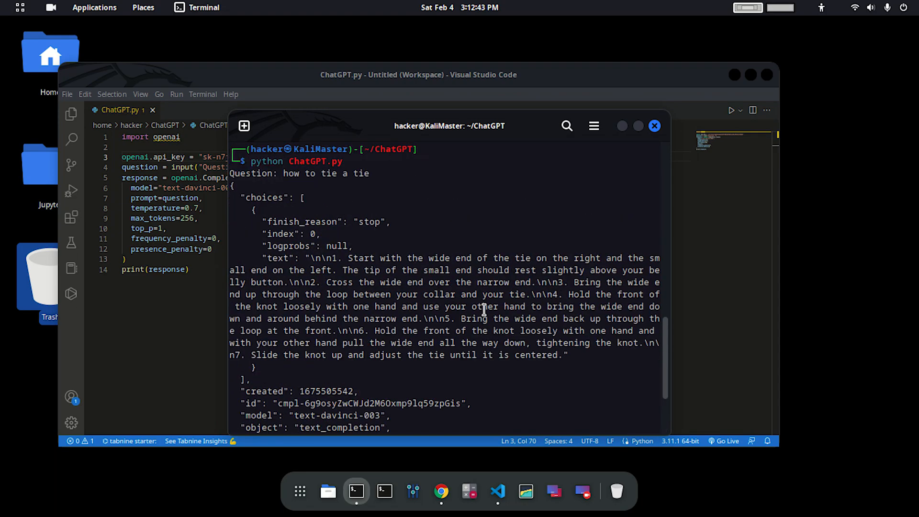
{"action": "left_click_drag", "start_coordinate": [310, 258], "coordinate": [390, 294]}
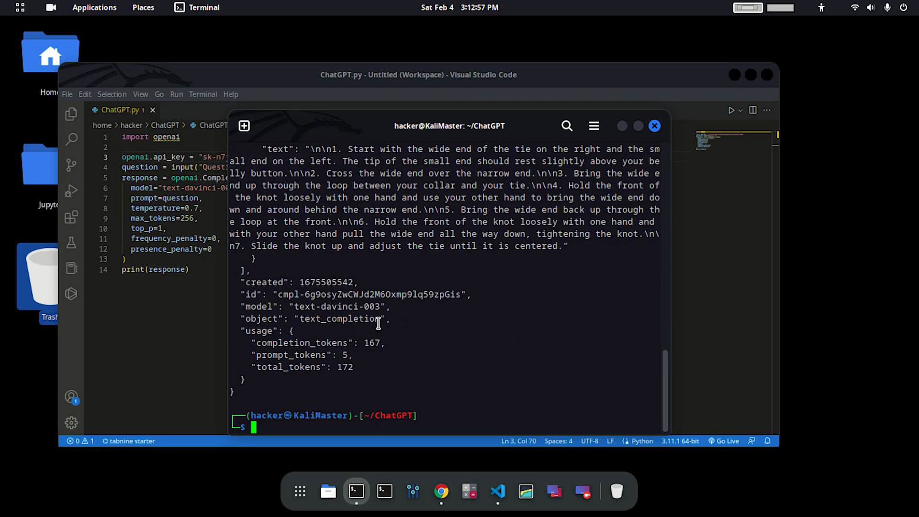
Extract response["choices"][0]["text"] into message and print message instead of response
{"action": "left_click", "coordinate": [497, 492]}
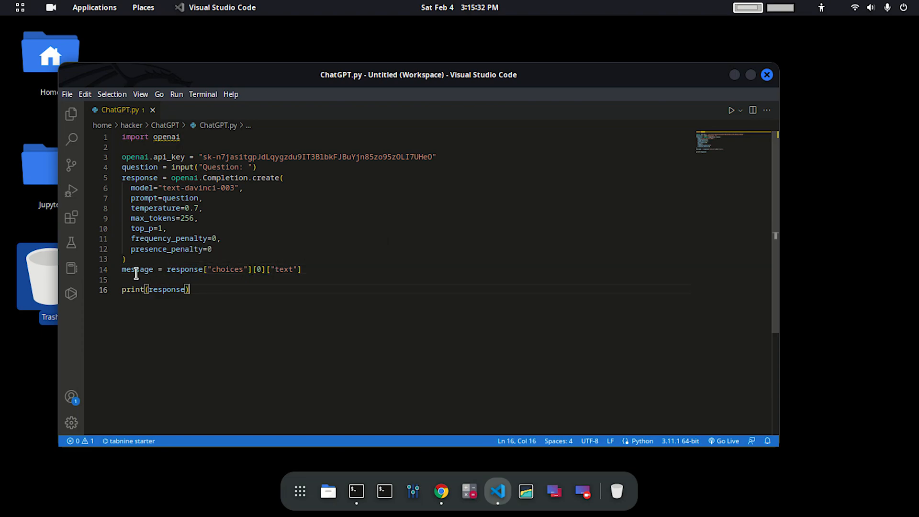
{"action": "mouse_move", "coordinate": [170, 273]}
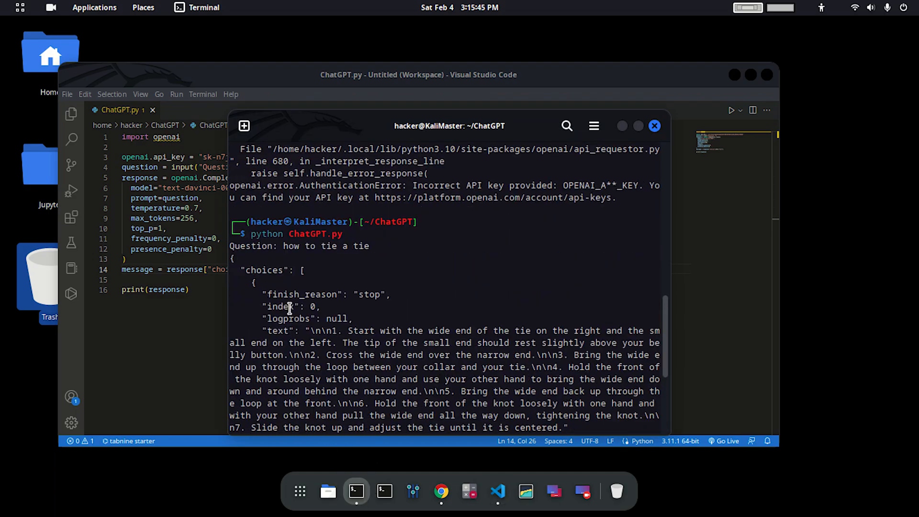
{"action": "mouse_move", "coordinate": [278, 330]}
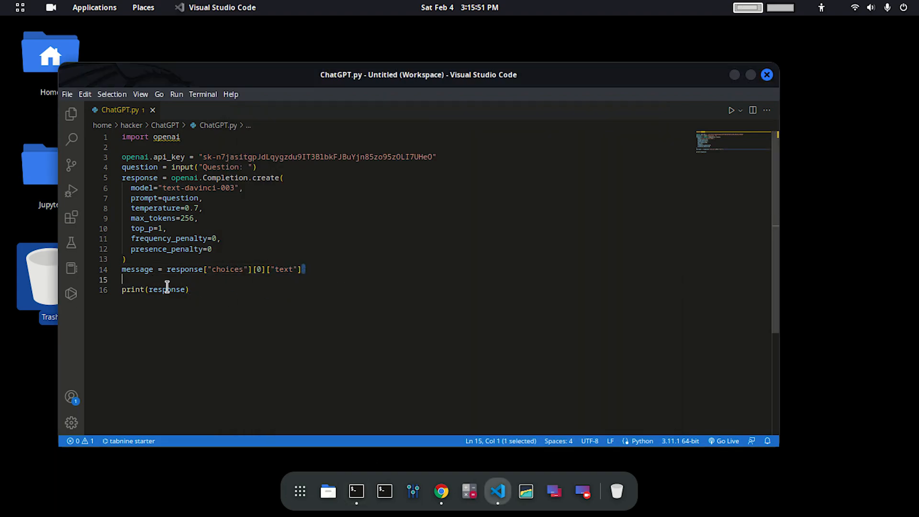
{"action": "type", "text": "message"}
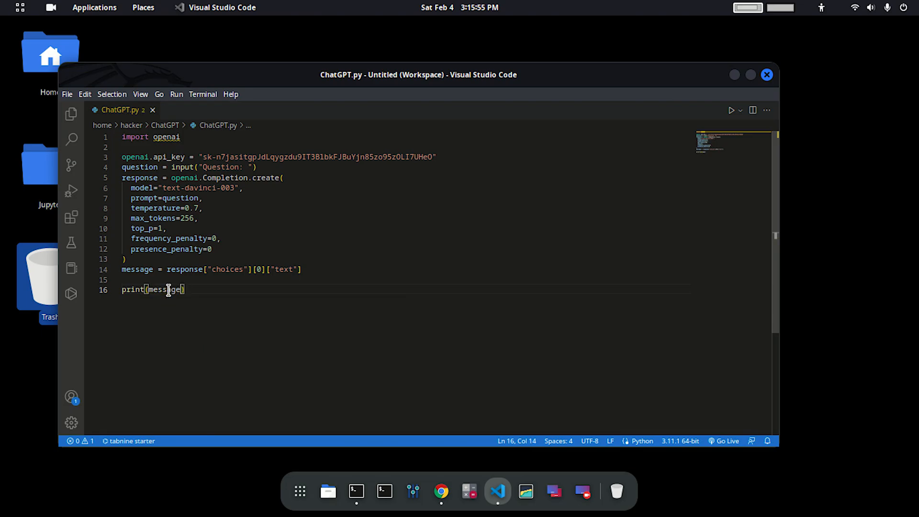
{"action": "left_click", "coordinate": [356, 490]}
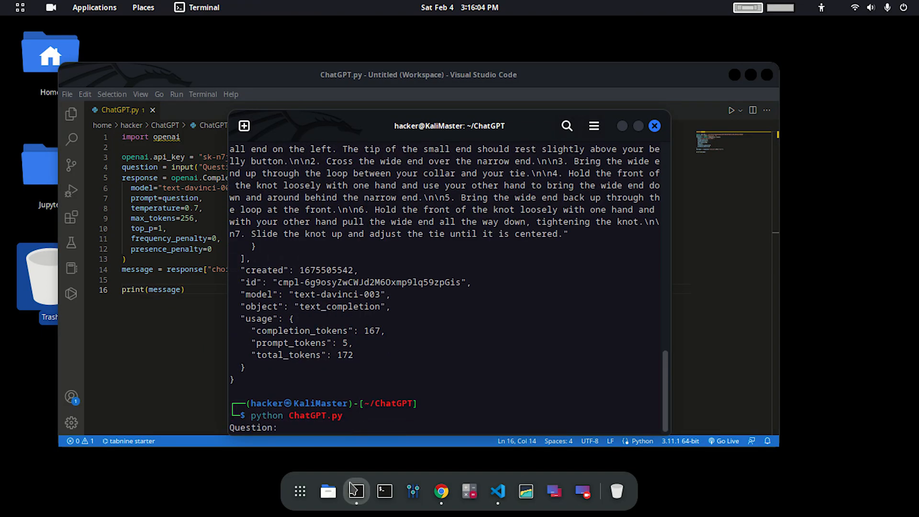
Ask 'how to tie a tie' again and get the plain numbered answer, then return to the editor
{"action": "type", "text": "how to tie a tie"}
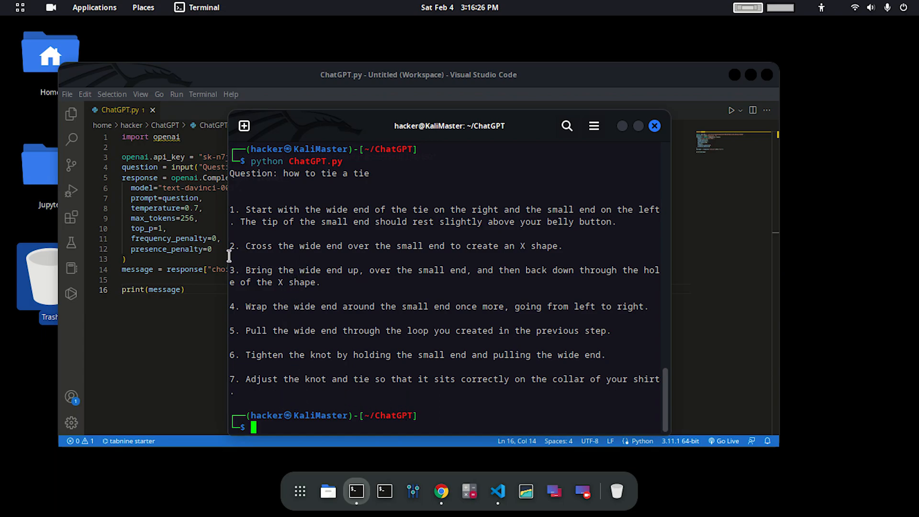
{"action": "mouse_move", "coordinate": [627, 147]}
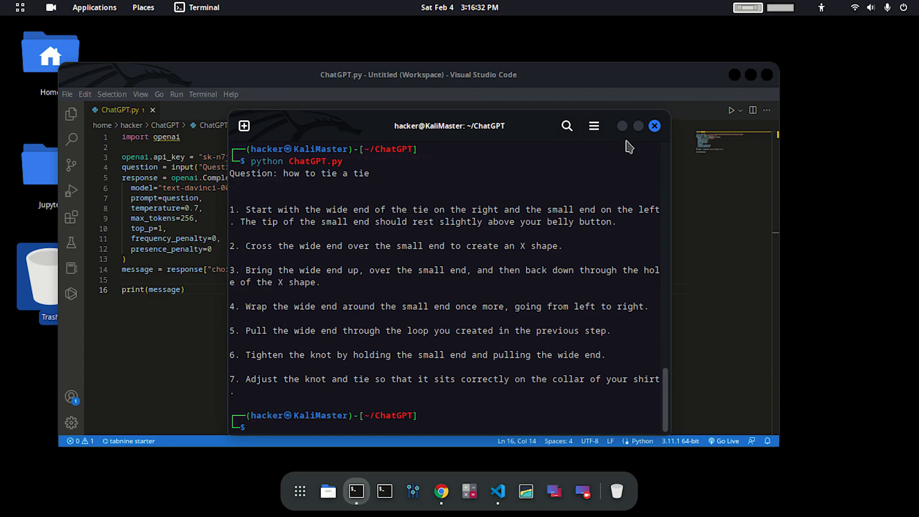
{"action": "left_click", "coordinate": [655, 125]}
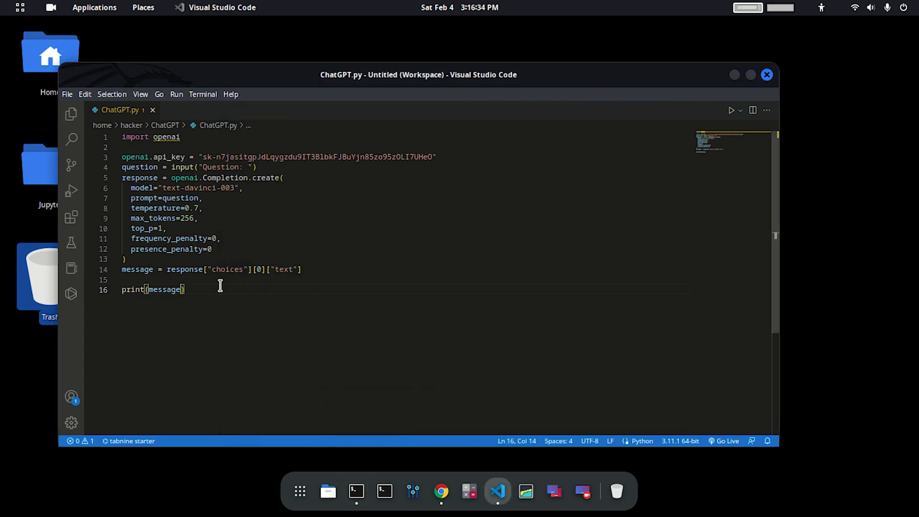
{"action": "mouse_move", "coordinate": [209, 289]}
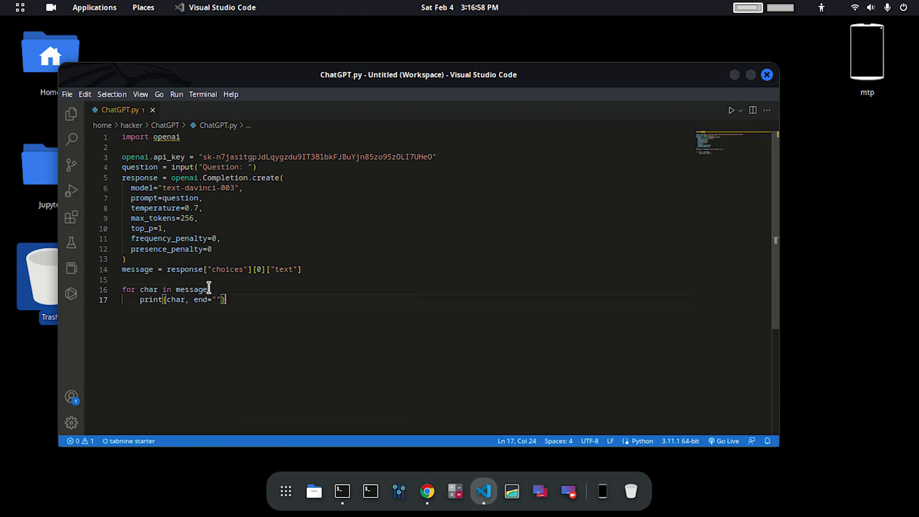
Write print(char, end="", flush=True) with time.sleep(0.05) in the loop and add import time
{"action": "type", "text": ", f"}
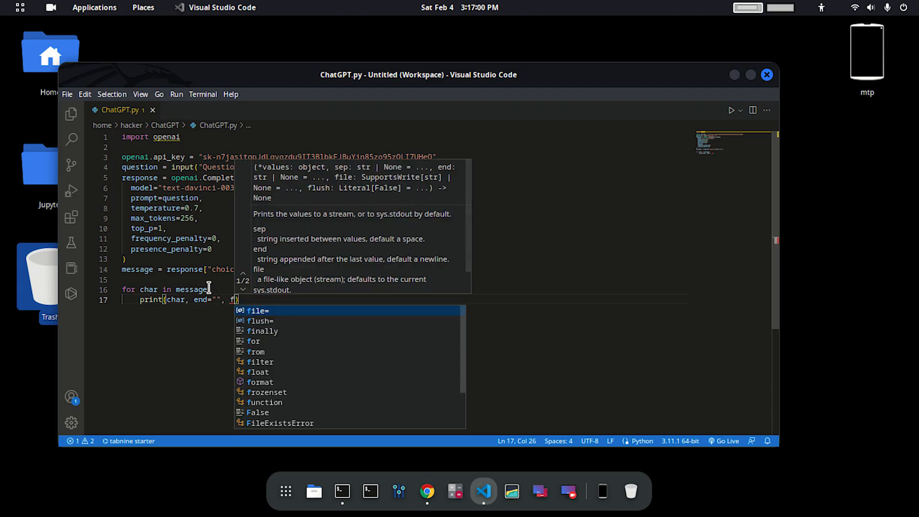
{"action": "type", "text": "flush="}
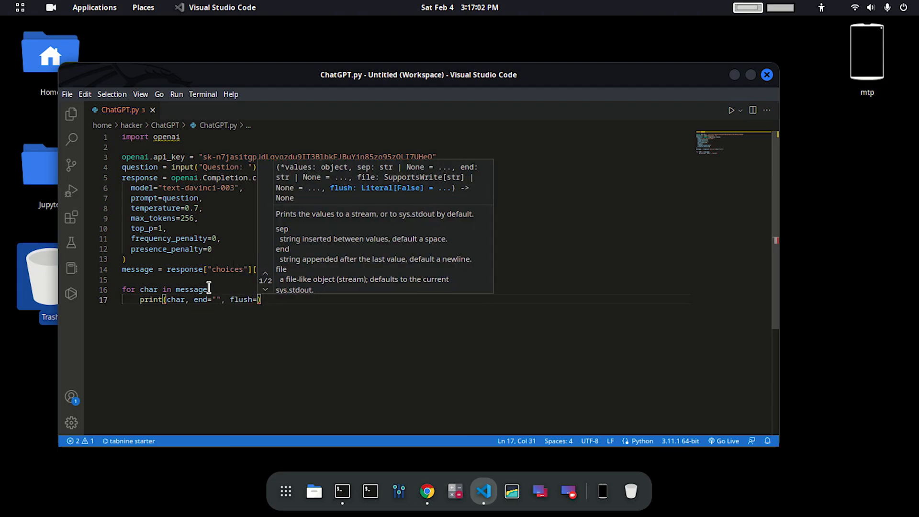
{"action": "type", "text": "True"}
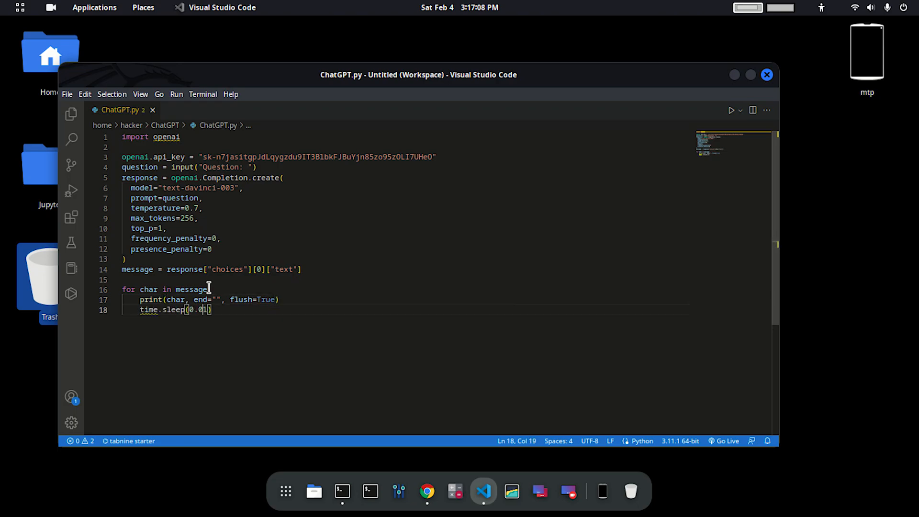
{"action": "key", "text": "BackSpace"}
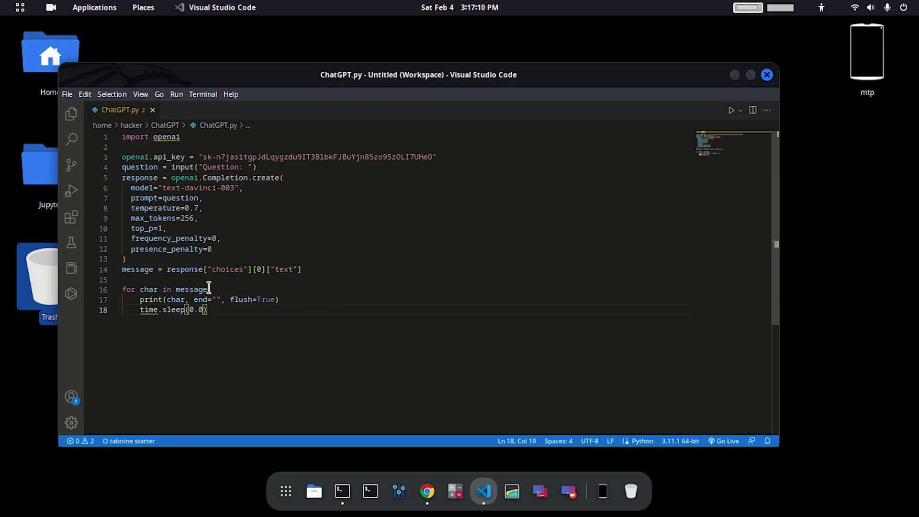
{"action": "type", "text": "5"}
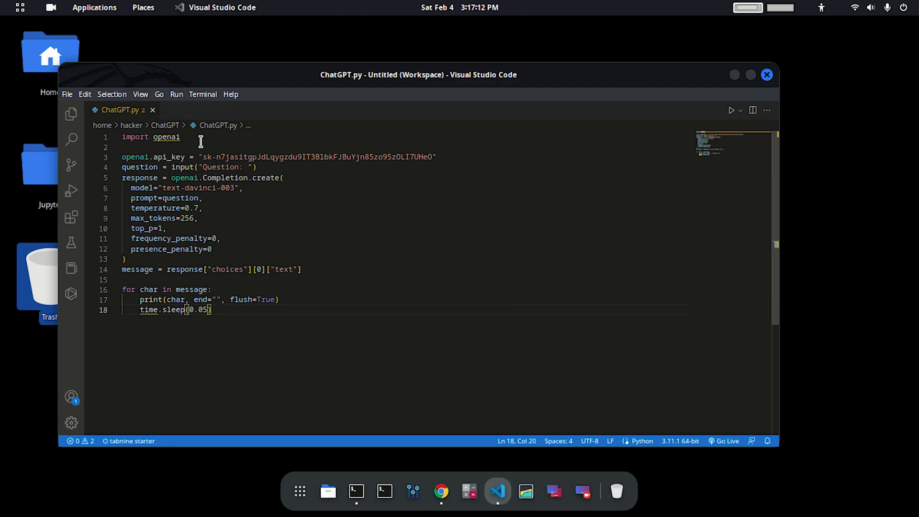
{"action": "type", "text": "import time"}
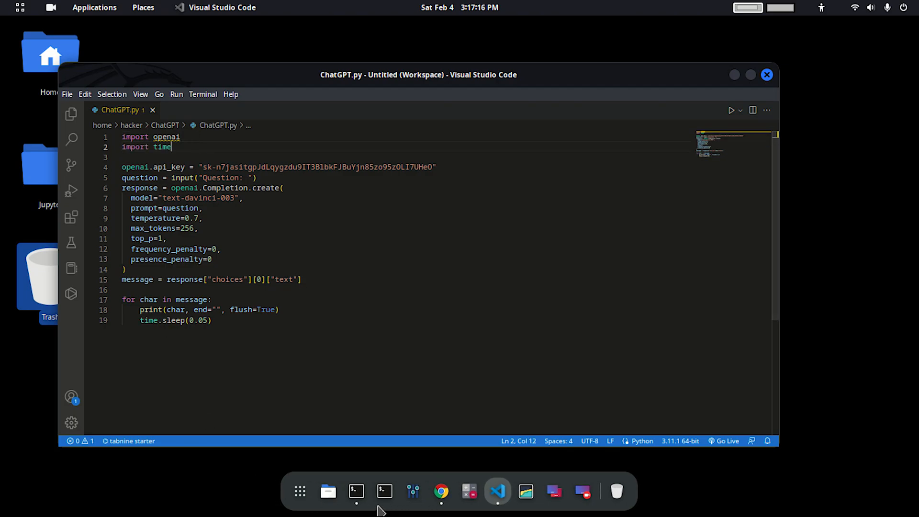
{"action": "left_click", "coordinate": [356, 491]}
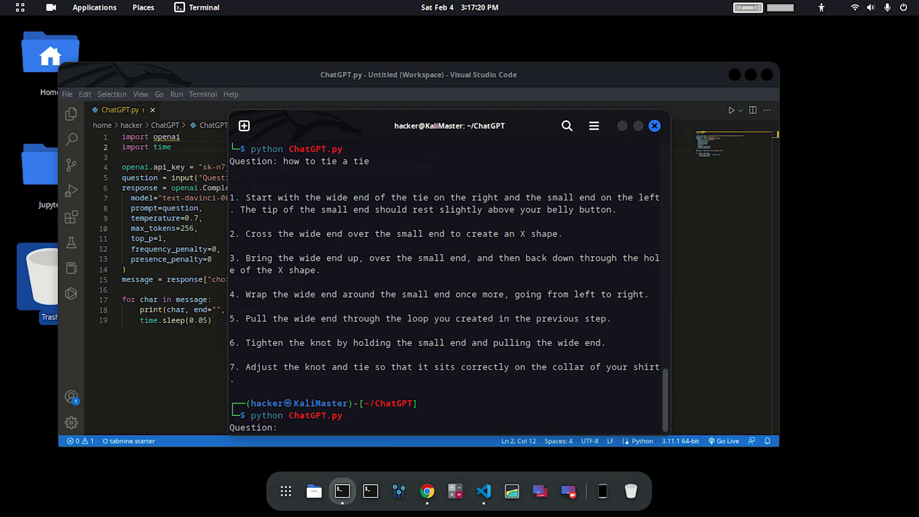
Begin a fresh question starting with 'How' at the script's prompt
{"action": "type", "text": "How"}
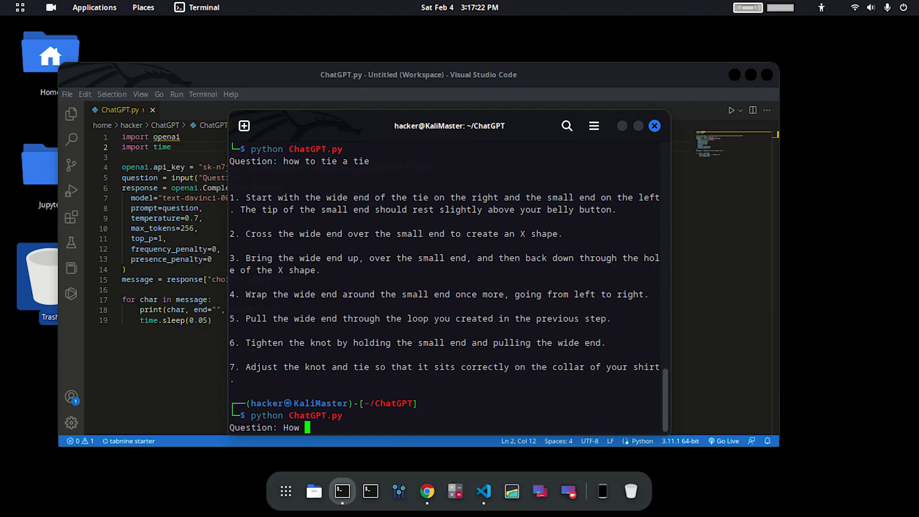